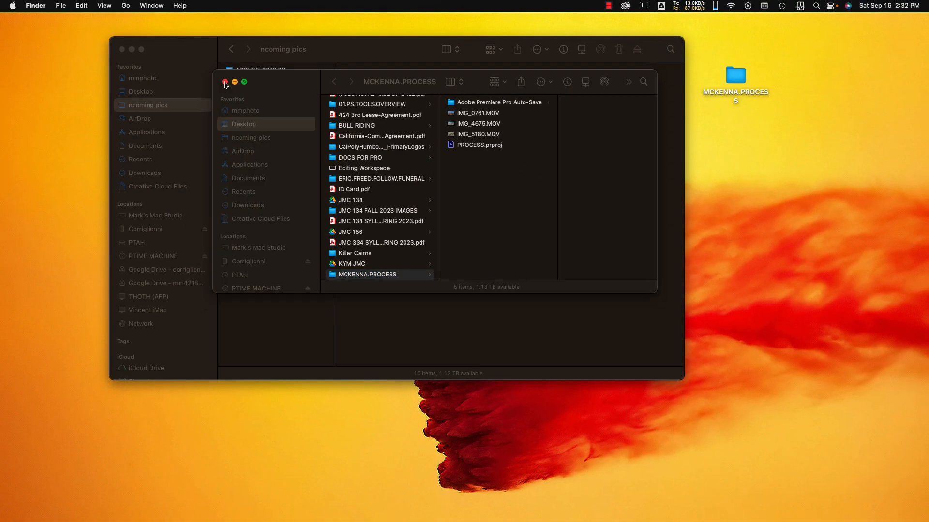
# Close the MCKENNA.PROCESS Finder window, leaving the incoming pics archive window.
pyautogui.click(225, 81)
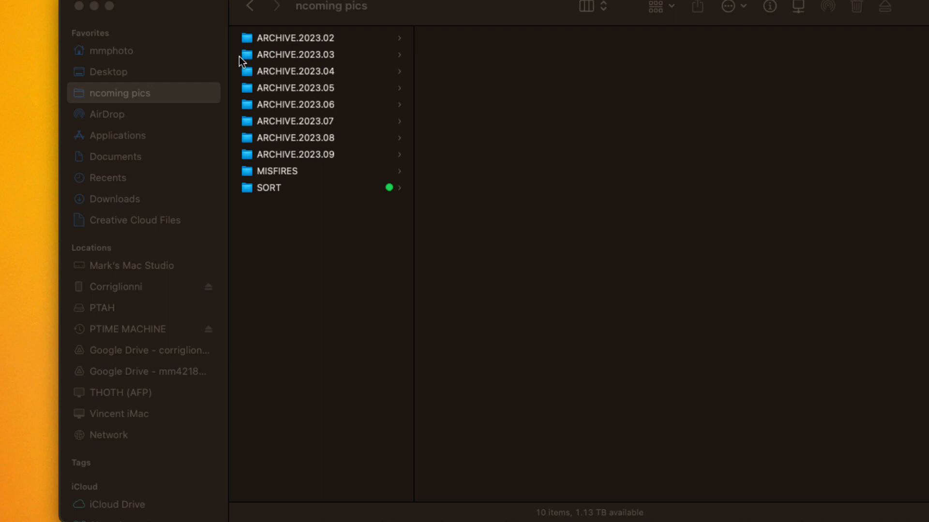
pyautogui.moveTo(183, 244)
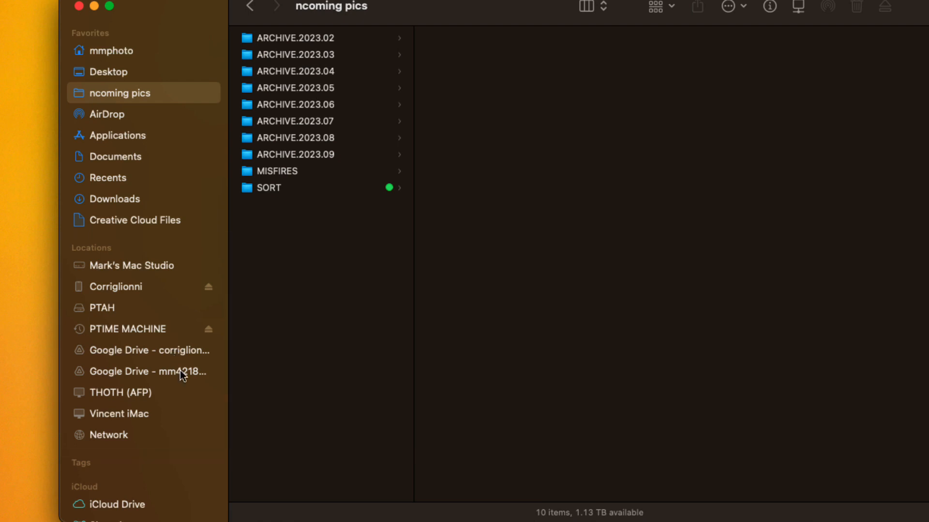
# Browse Google Drive to Shared drives > JMC 156 FALL 2023 > ASSIGMNET UPLOADS > PROCESS.
pyautogui.click(150, 371)
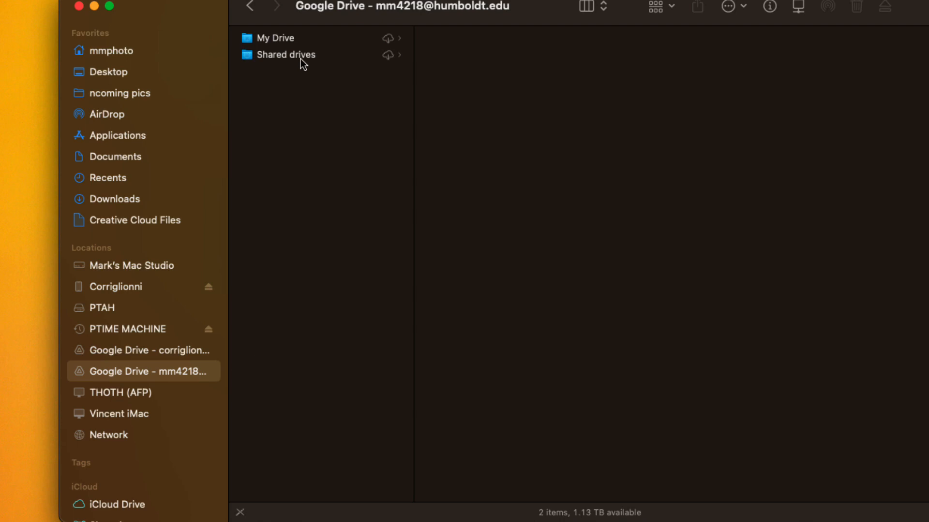
pyautogui.click(285, 55)
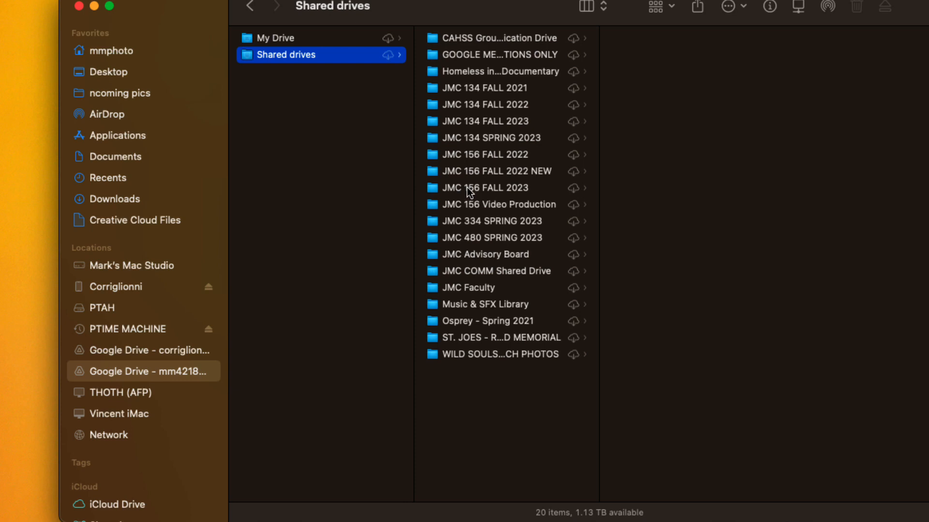
pyautogui.click(485, 187)
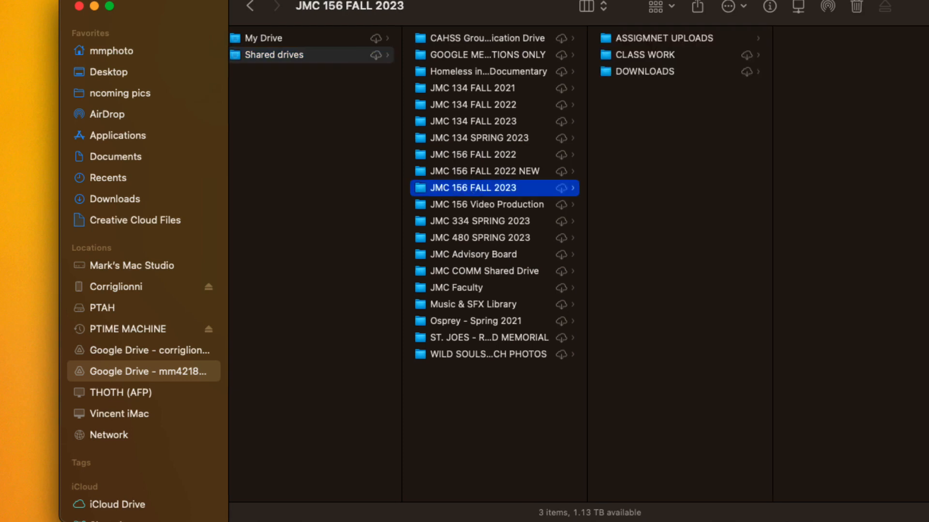
pyautogui.moveTo(532, 308)
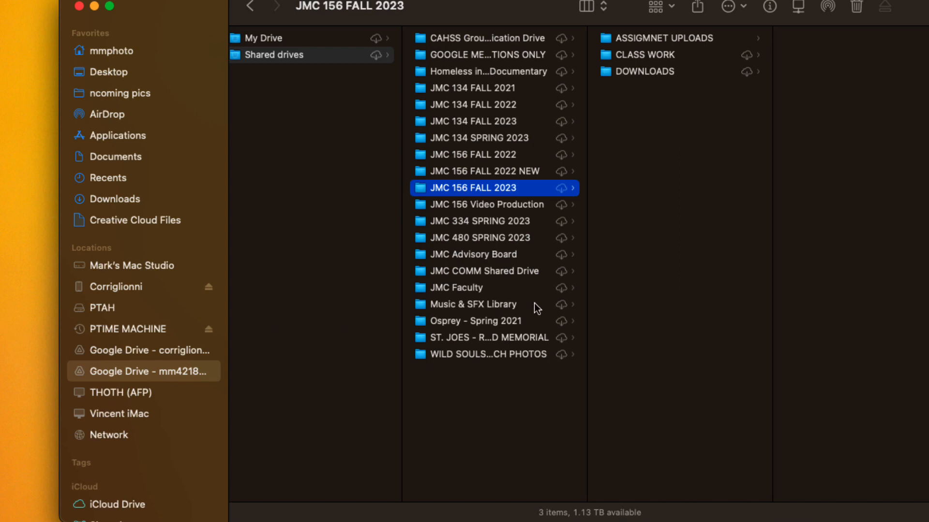
pyautogui.click(664, 37)
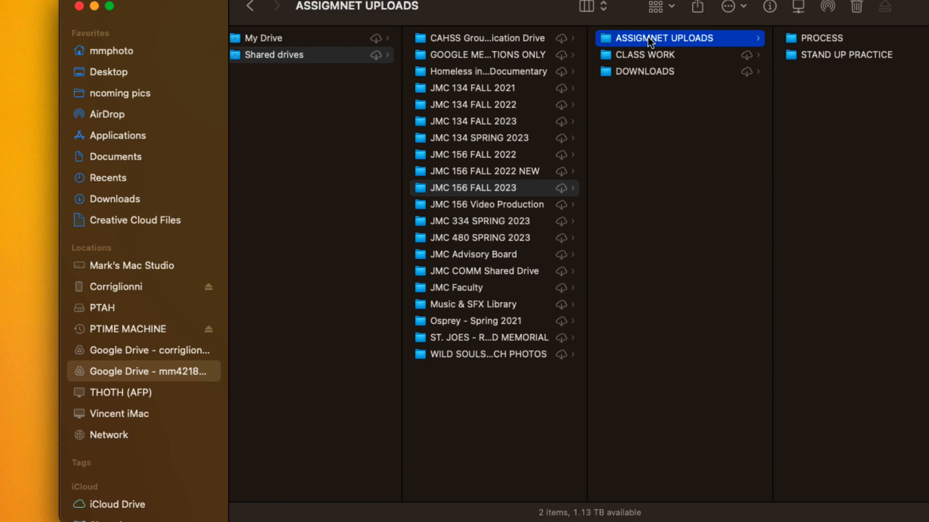
pyautogui.click(819, 38)
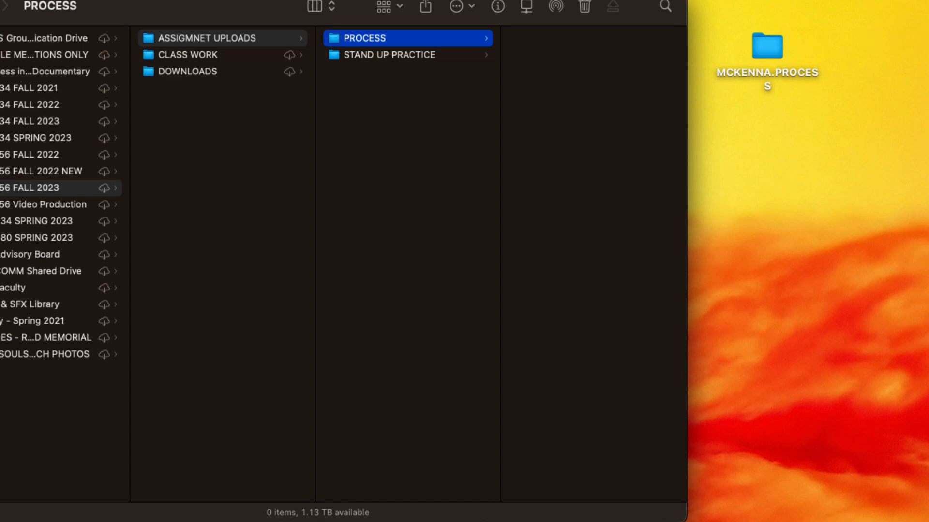
# Drag the desktop MCKENNA.PROCESS folder into the shared drive's PROCESS folder.
pyautogui.moveTo(765, 46); pyautogui.dragTo(663, 65)
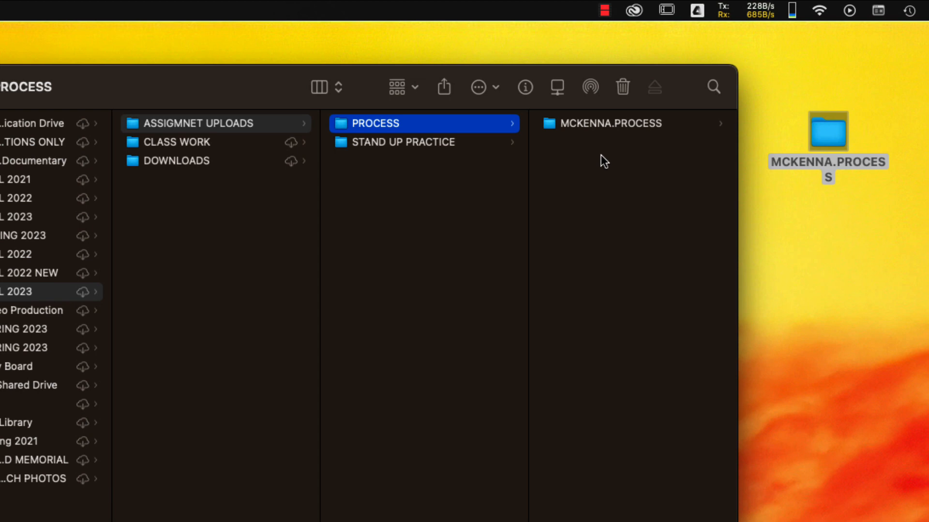
# Show Google Drive's Activity panel to watch the 8 project files upload.
pyautogui.click(697, 11)
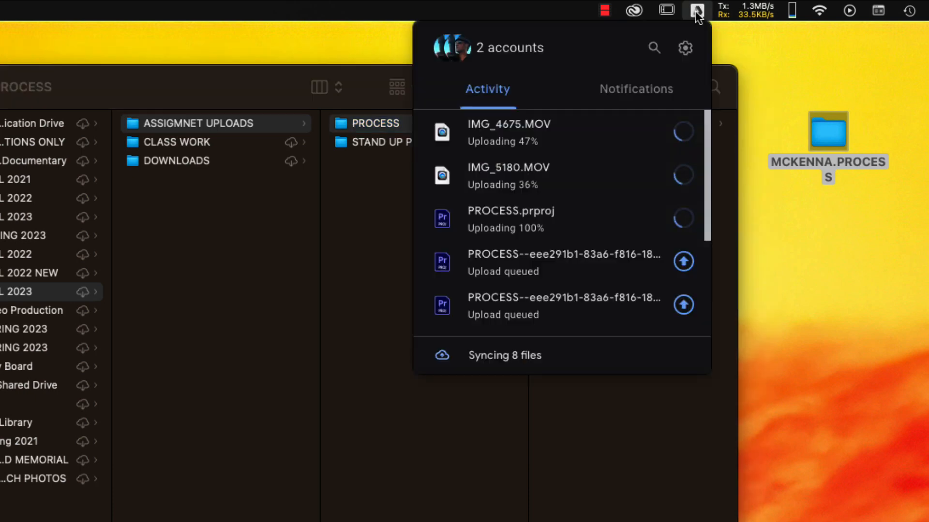